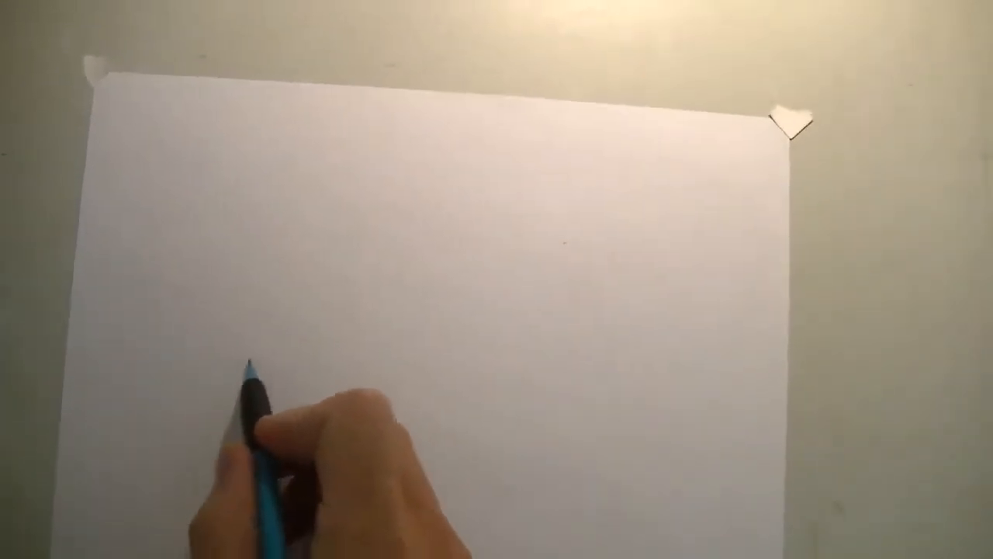
- Draw the seesaw's long plank as a slanted line rising from lower left to upper right
{"action": "left_click_drag", "start_coordinate": [194, 349], "coordinate": [544, 279]}
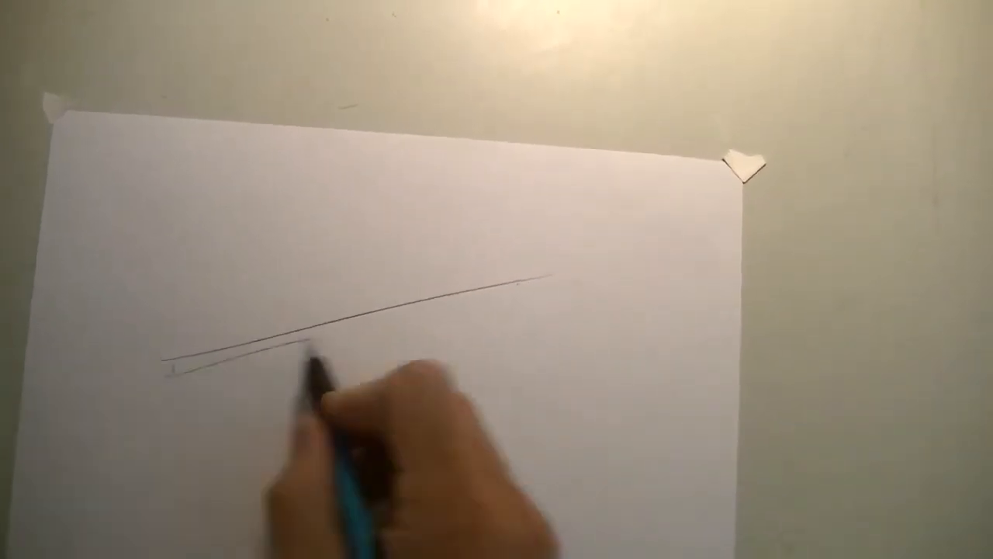